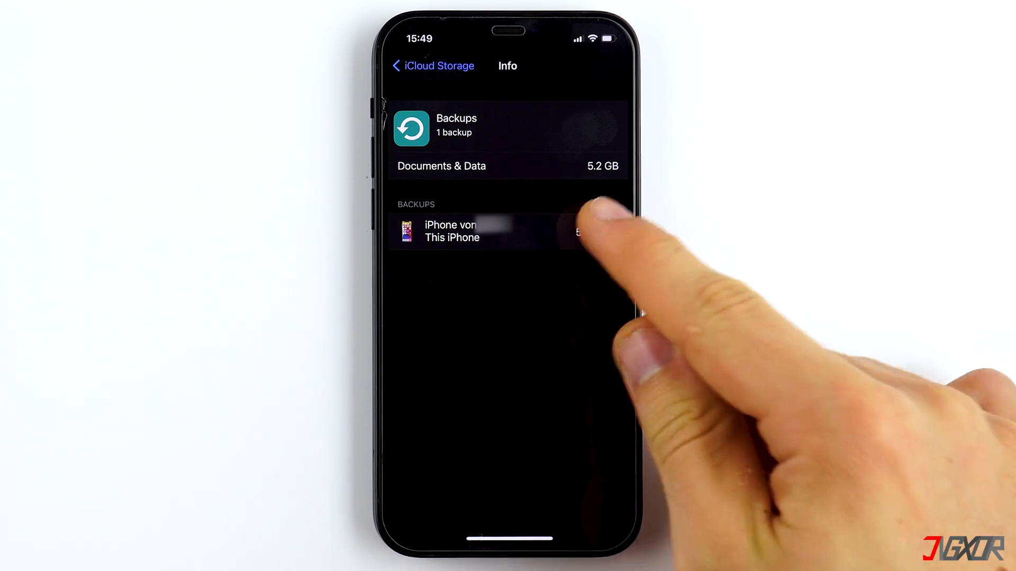
# Open this iPhone's iCloud backup, turn off Disney+ and confirm the Turn Off & Delete prompt.
pyautogui.click(483, 231)
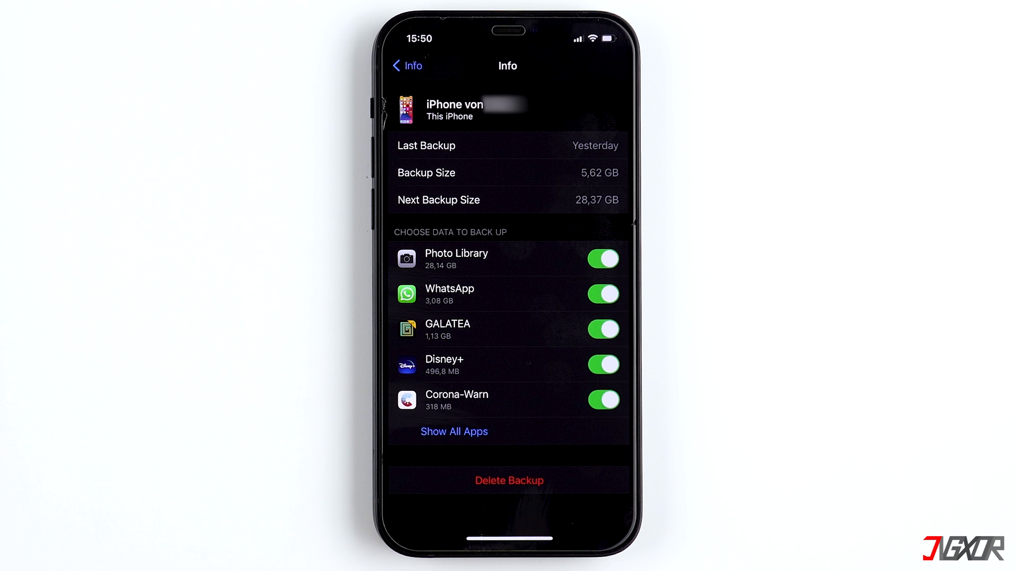
pyautogui.click(603, 364)
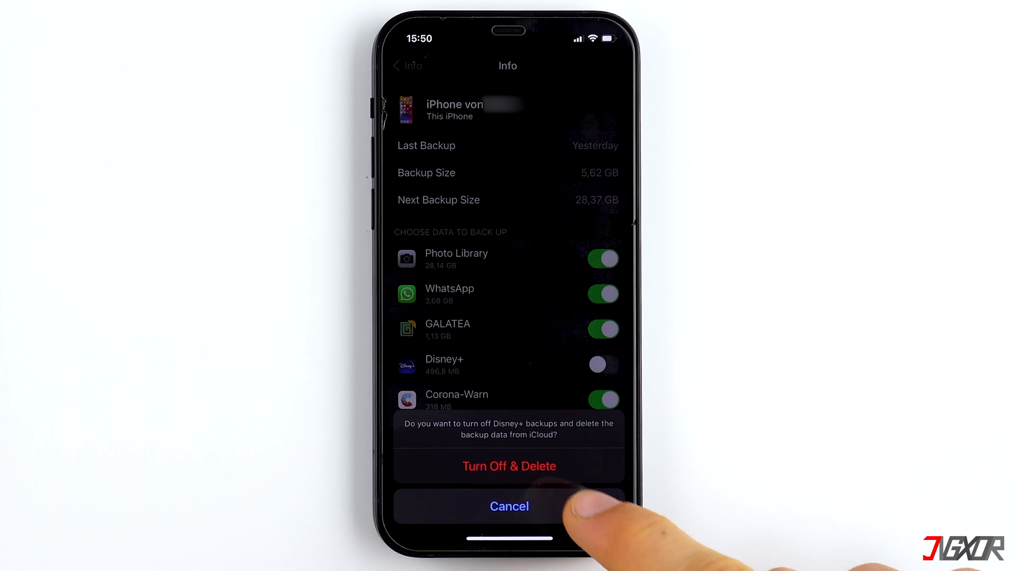
pyautogui.click(509, 506)
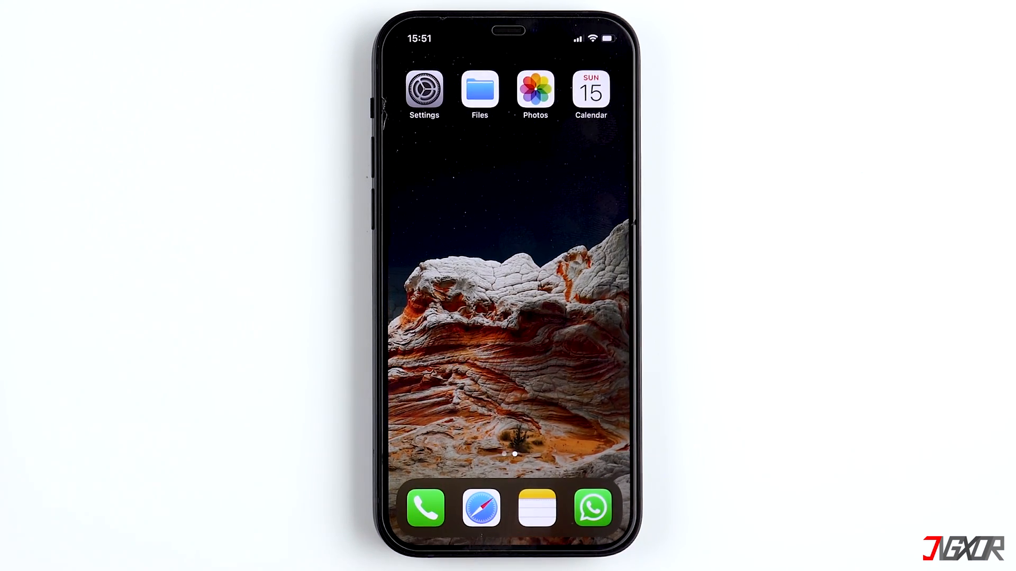
# Open WhatsApp's Storage and Data settings and view Manage Storage.
pyautogui.click(592, 508)
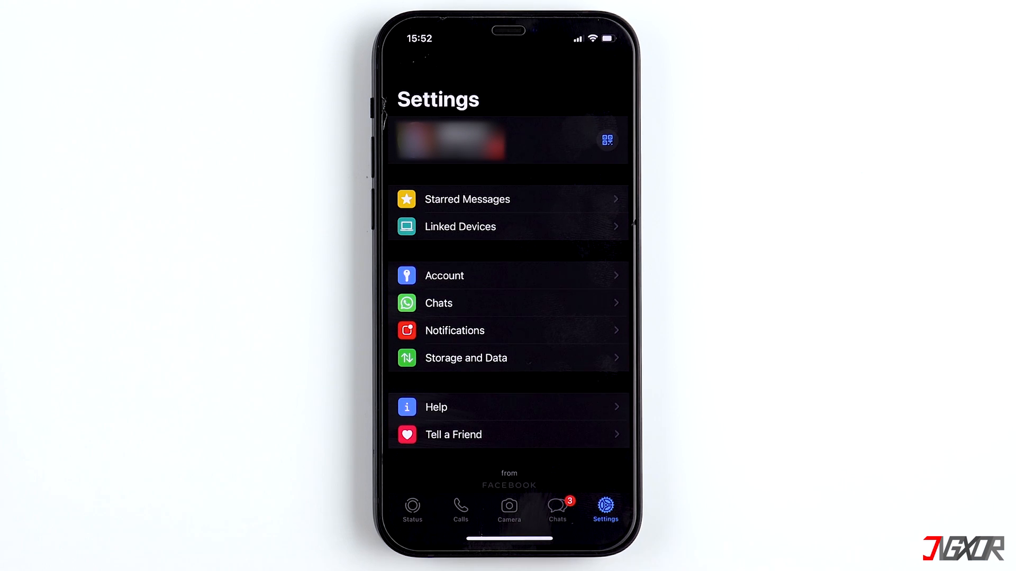
pyautogui.click(466, 358)
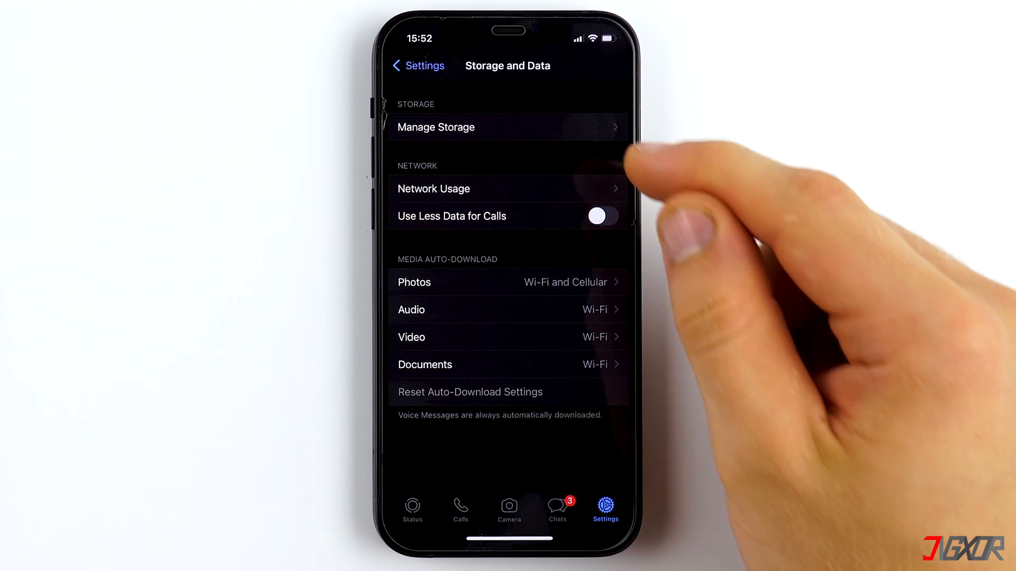
pyautogui.click(436, 127)
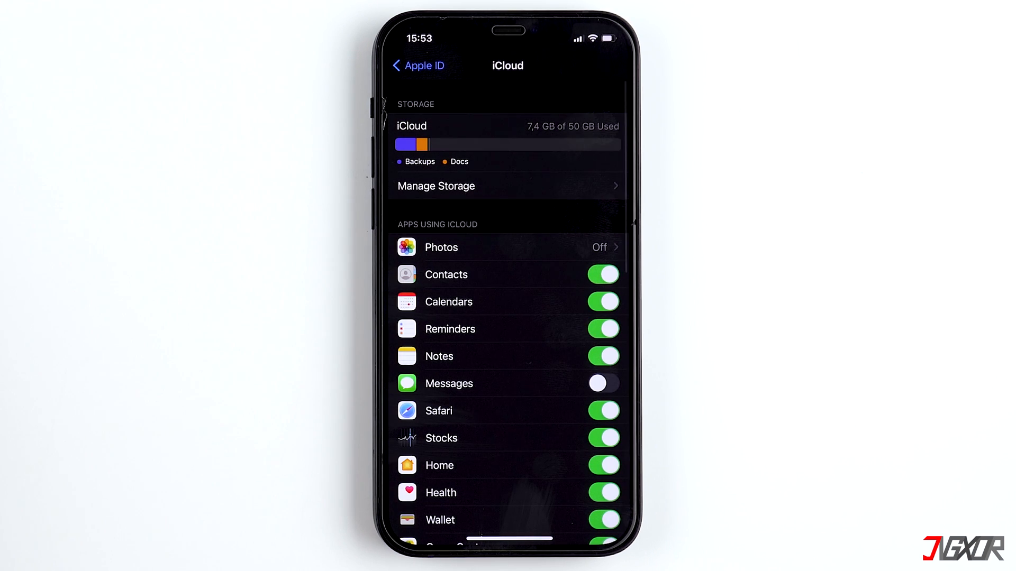
# View the iCloud Backup toggle and Back Up Now, then return to the iCloud app list.
pyautogui.scroll(-3)
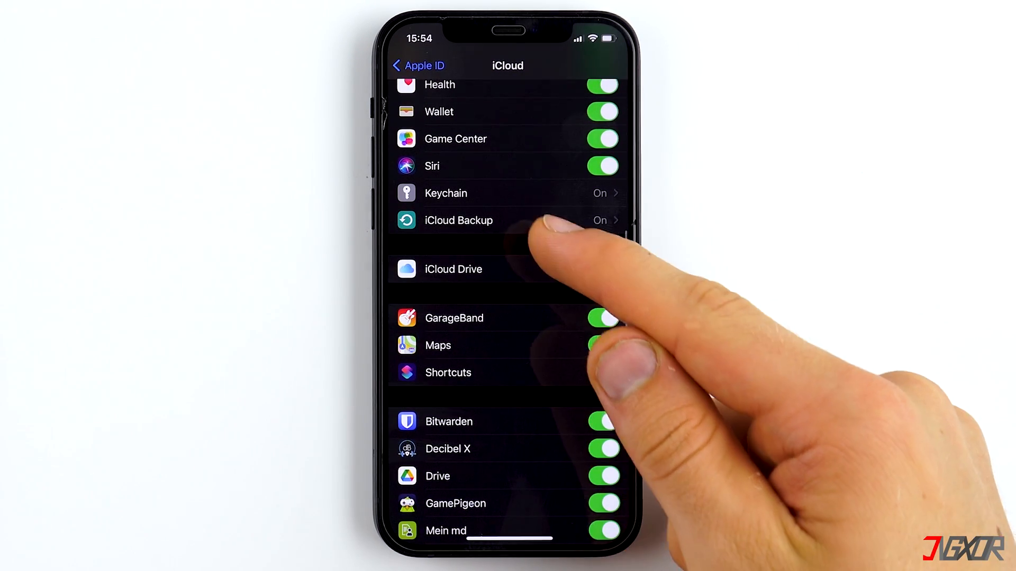
pyautogui.click(479, 221)
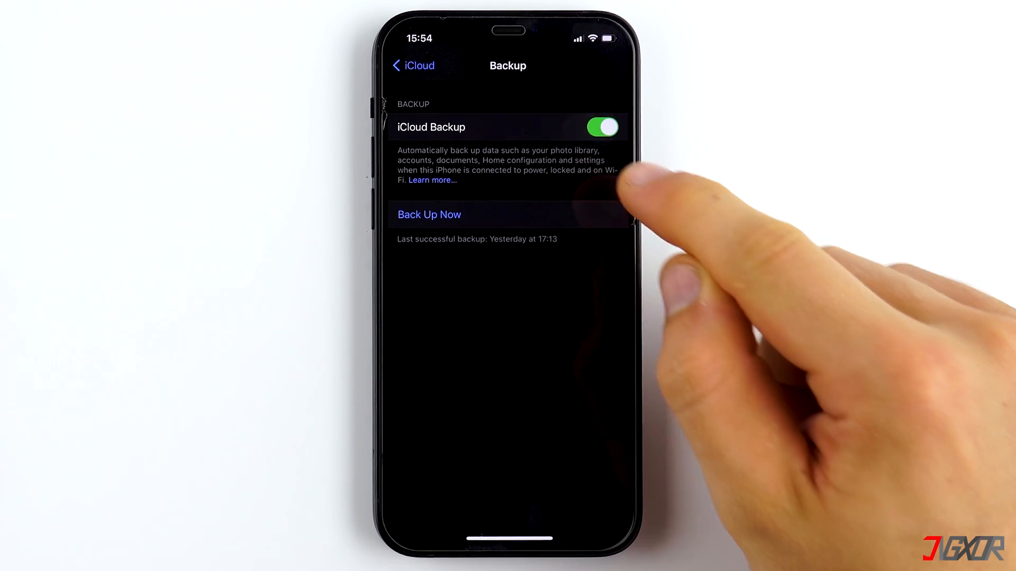
pyautogui.click(412, 66)
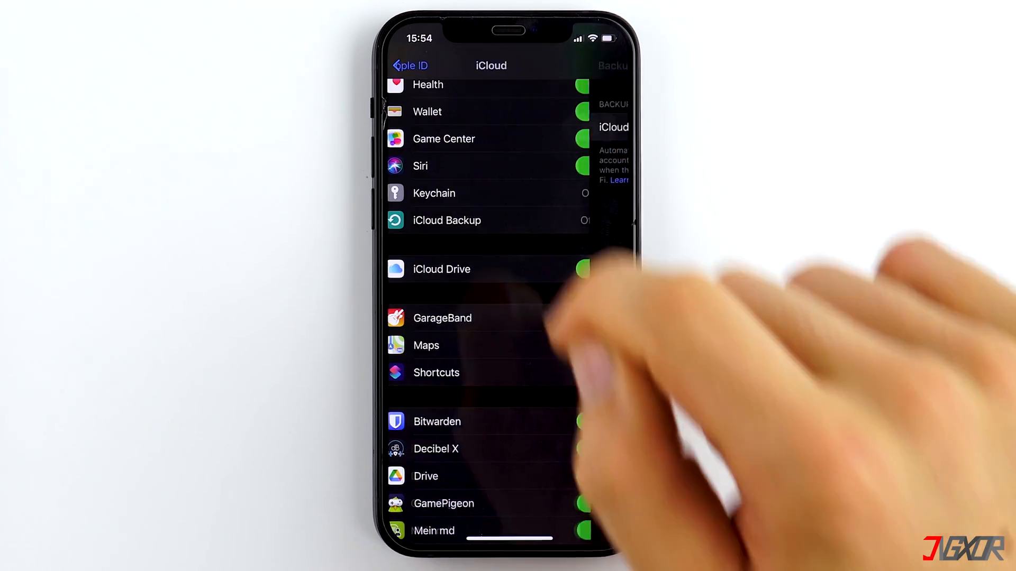
pyautogui.scroll(-3)
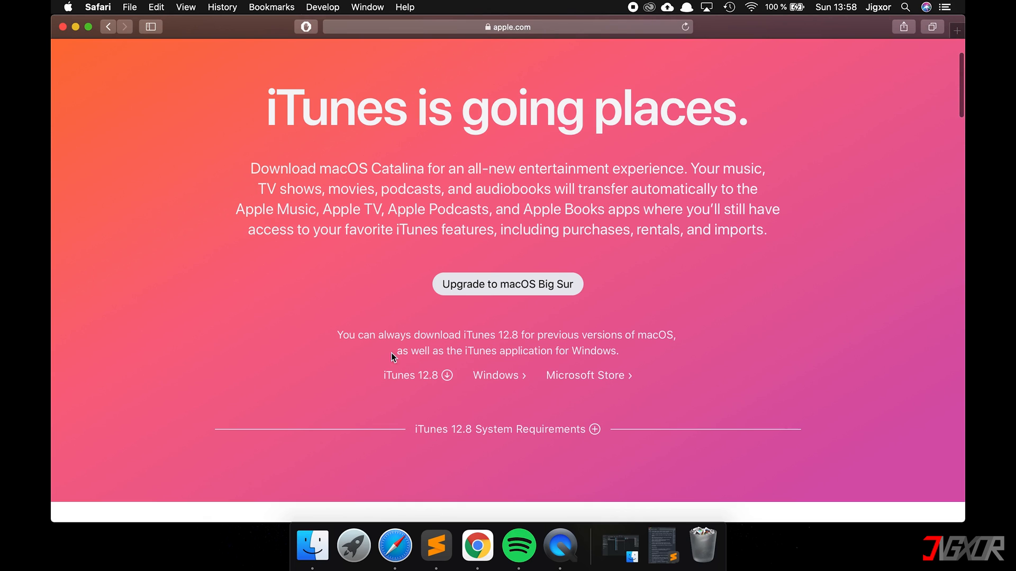
pyautogui.moveTo(569, 381)
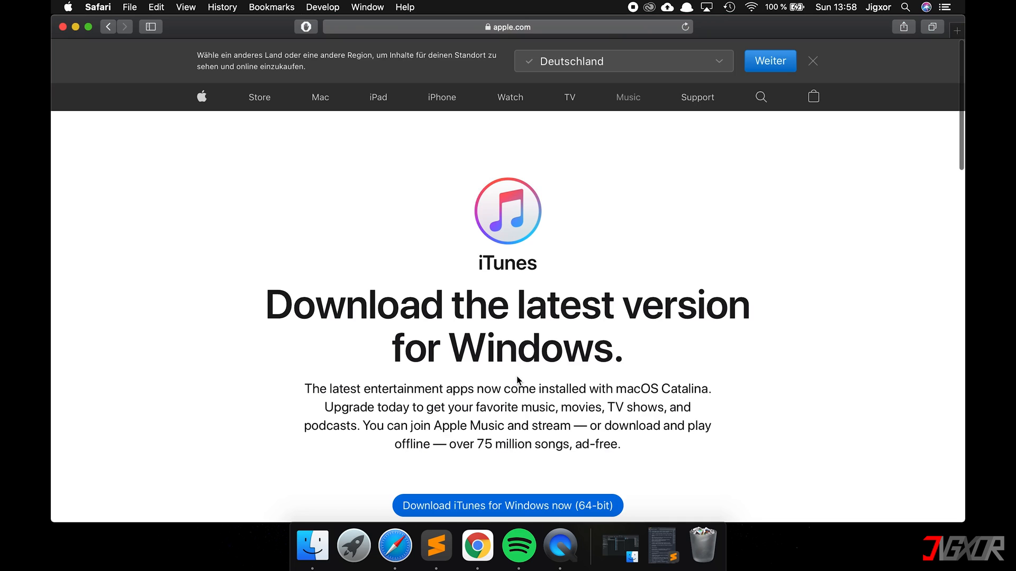
# Download iTunes for Windows (64-bit) and check its progress in Downloads.
pyautogui.scroll(-3)
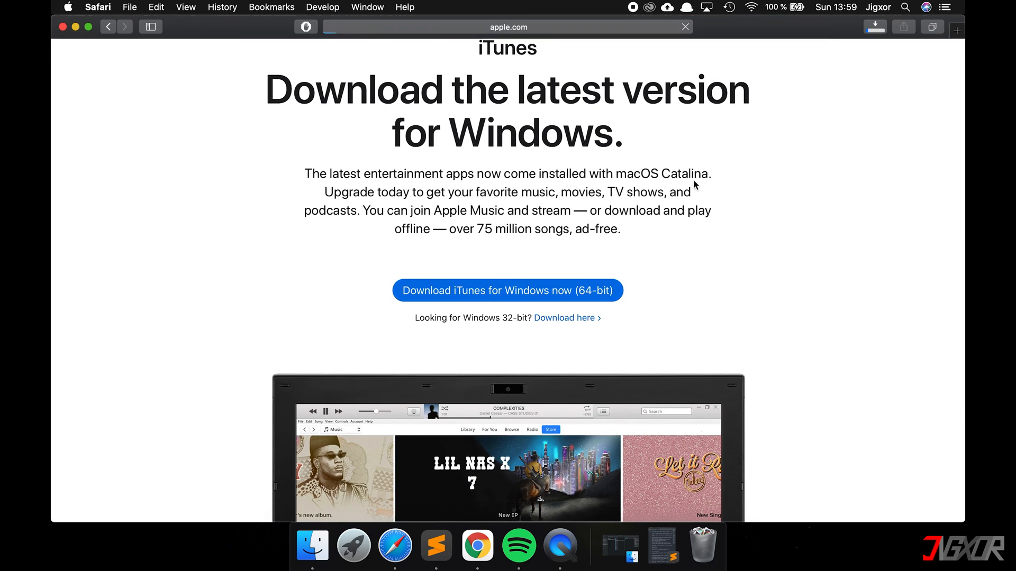
pyautogui.click(508, 291)
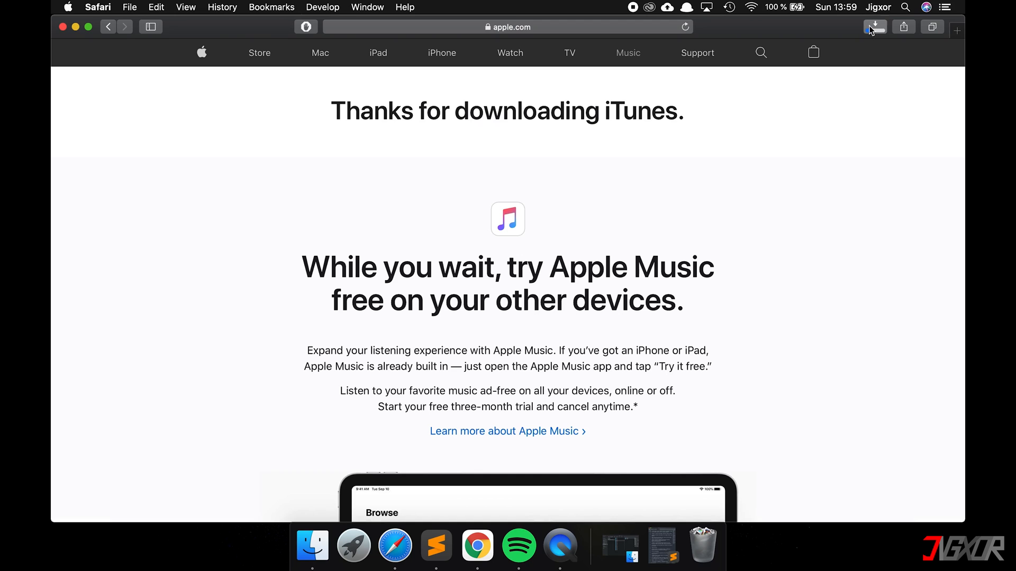
pyautogui.click(874, 27)
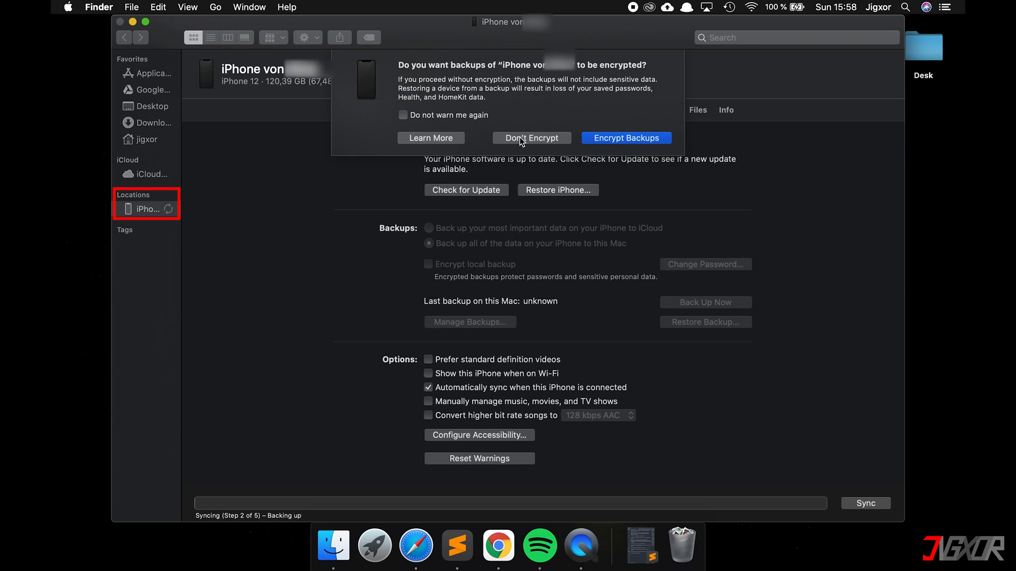
# Choose Don't Encrypt so the iPhone's local backup starts unencrypted.
pyautogui.click(532, 138)
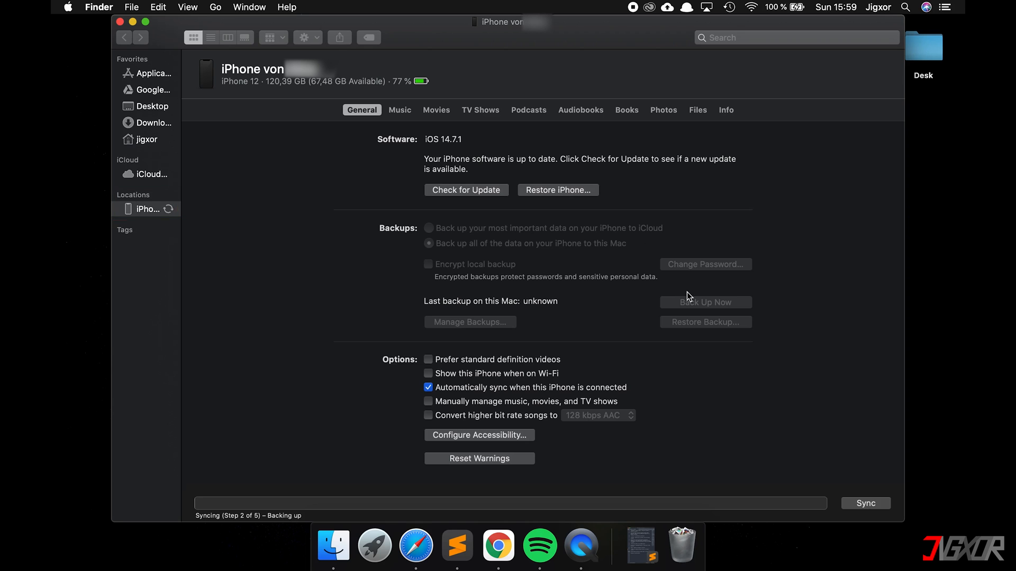